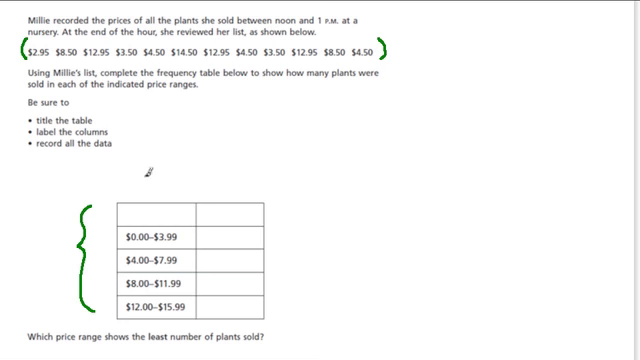
text(Prices of)
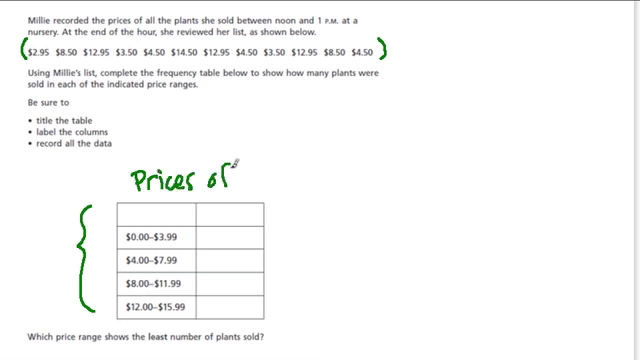
text(Plant)
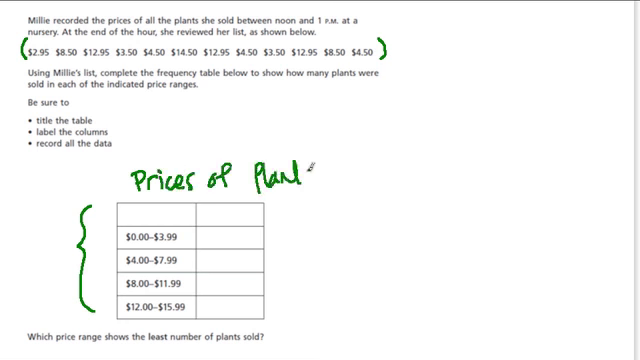